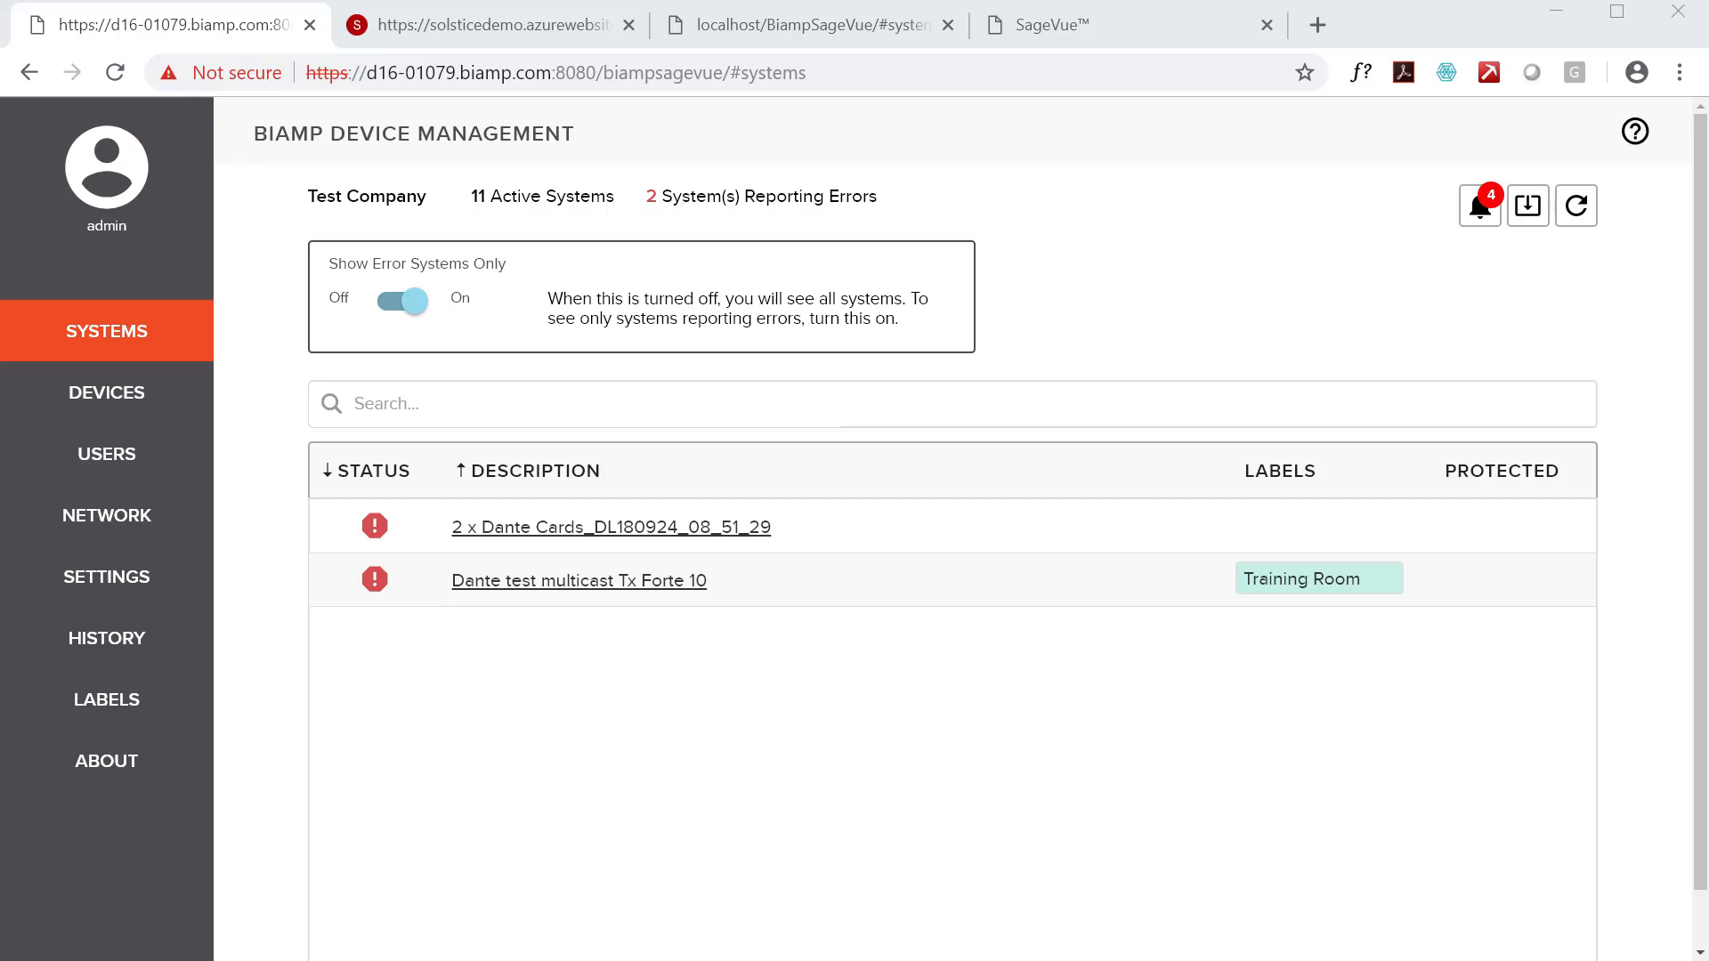
pyautogui.moveTo(106, 455)
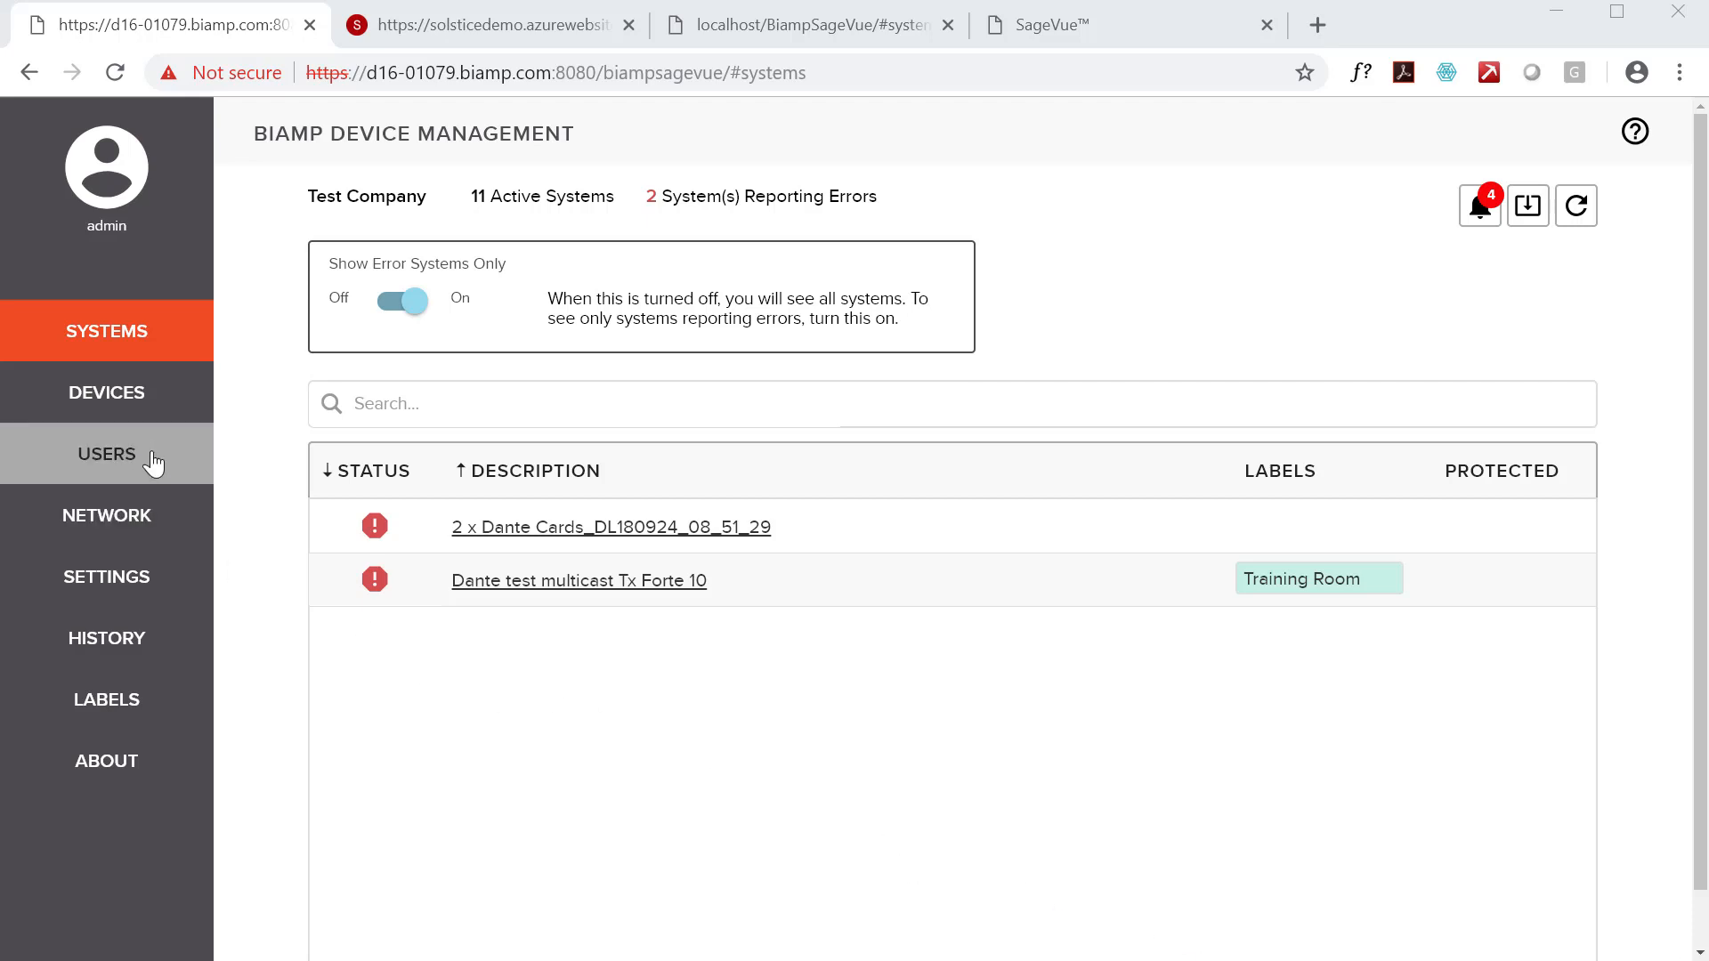
# Show all 38 active devices and scroll down to the FORTE and Tesira LUX entries
pyautogui.click(106, 393)
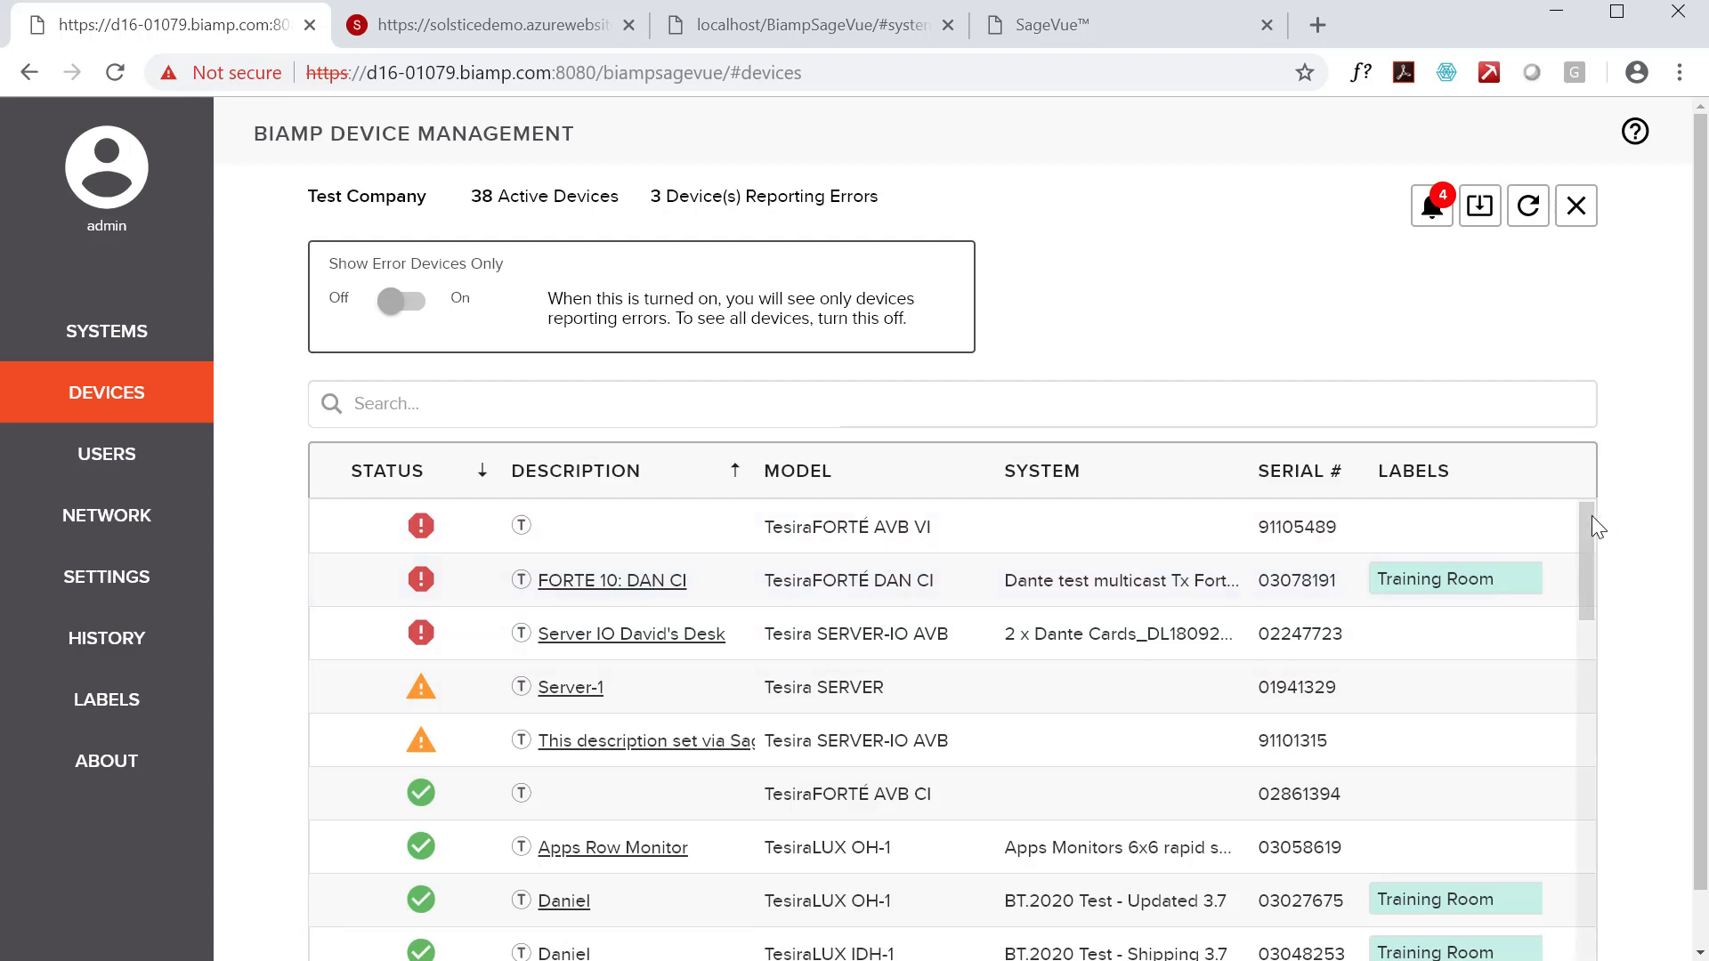
pyautogui.scroll(-3)
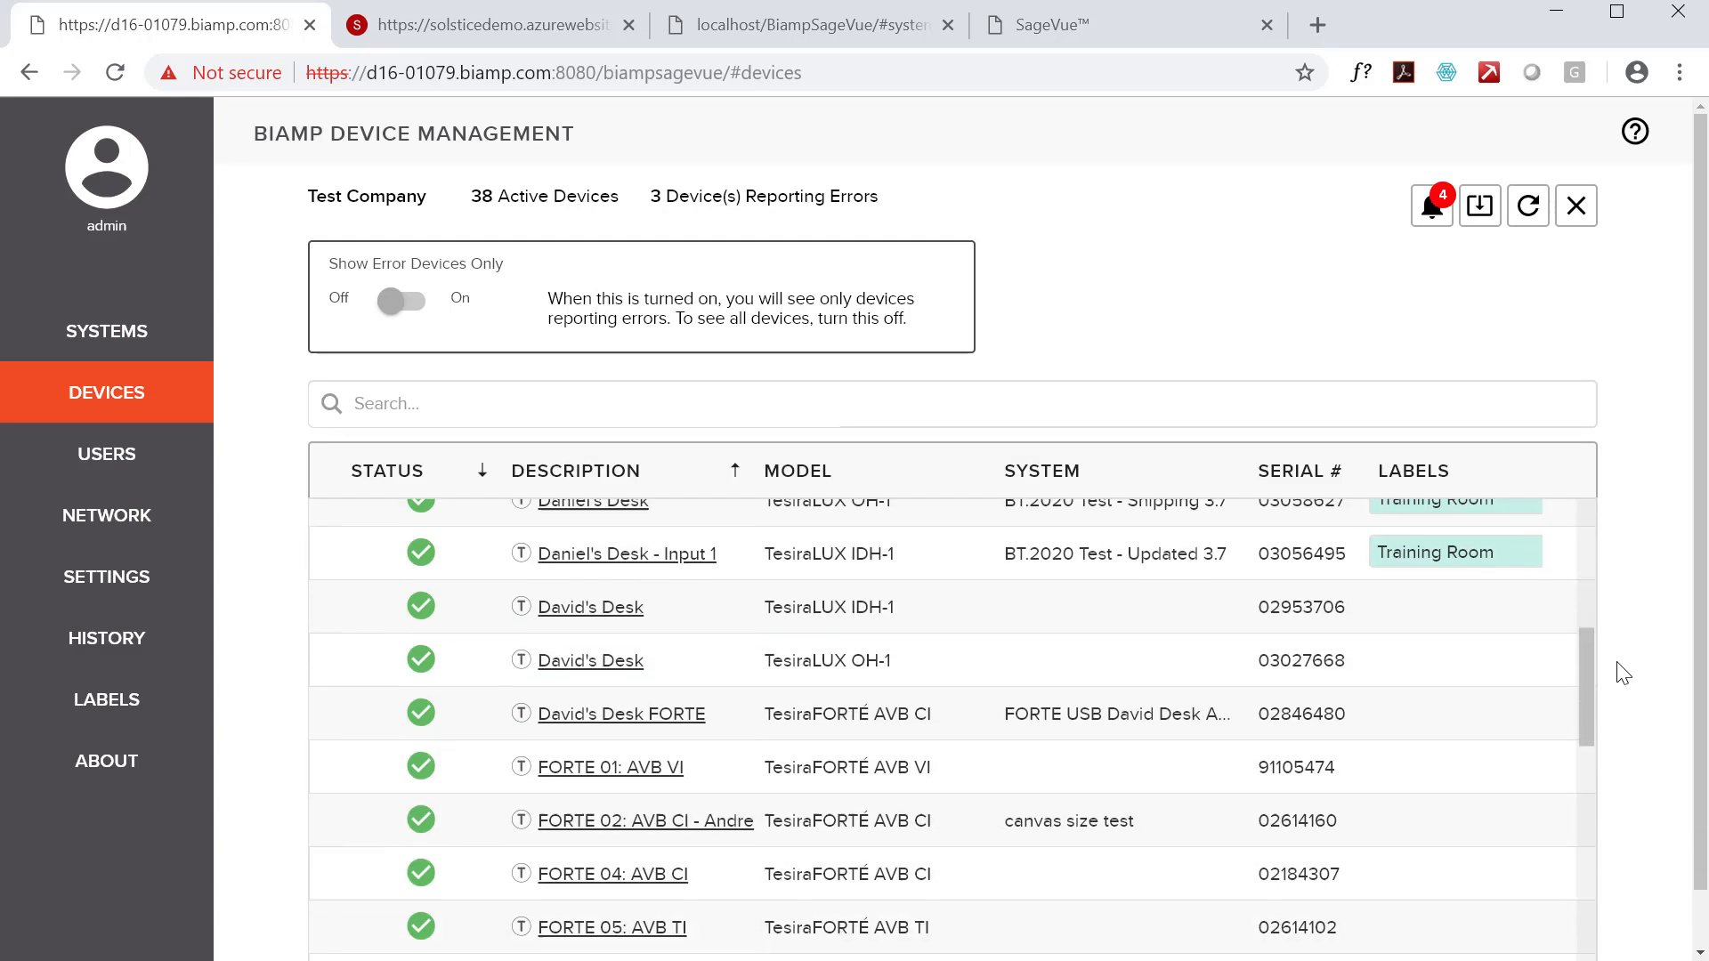
pyautogui.scroll(-3)
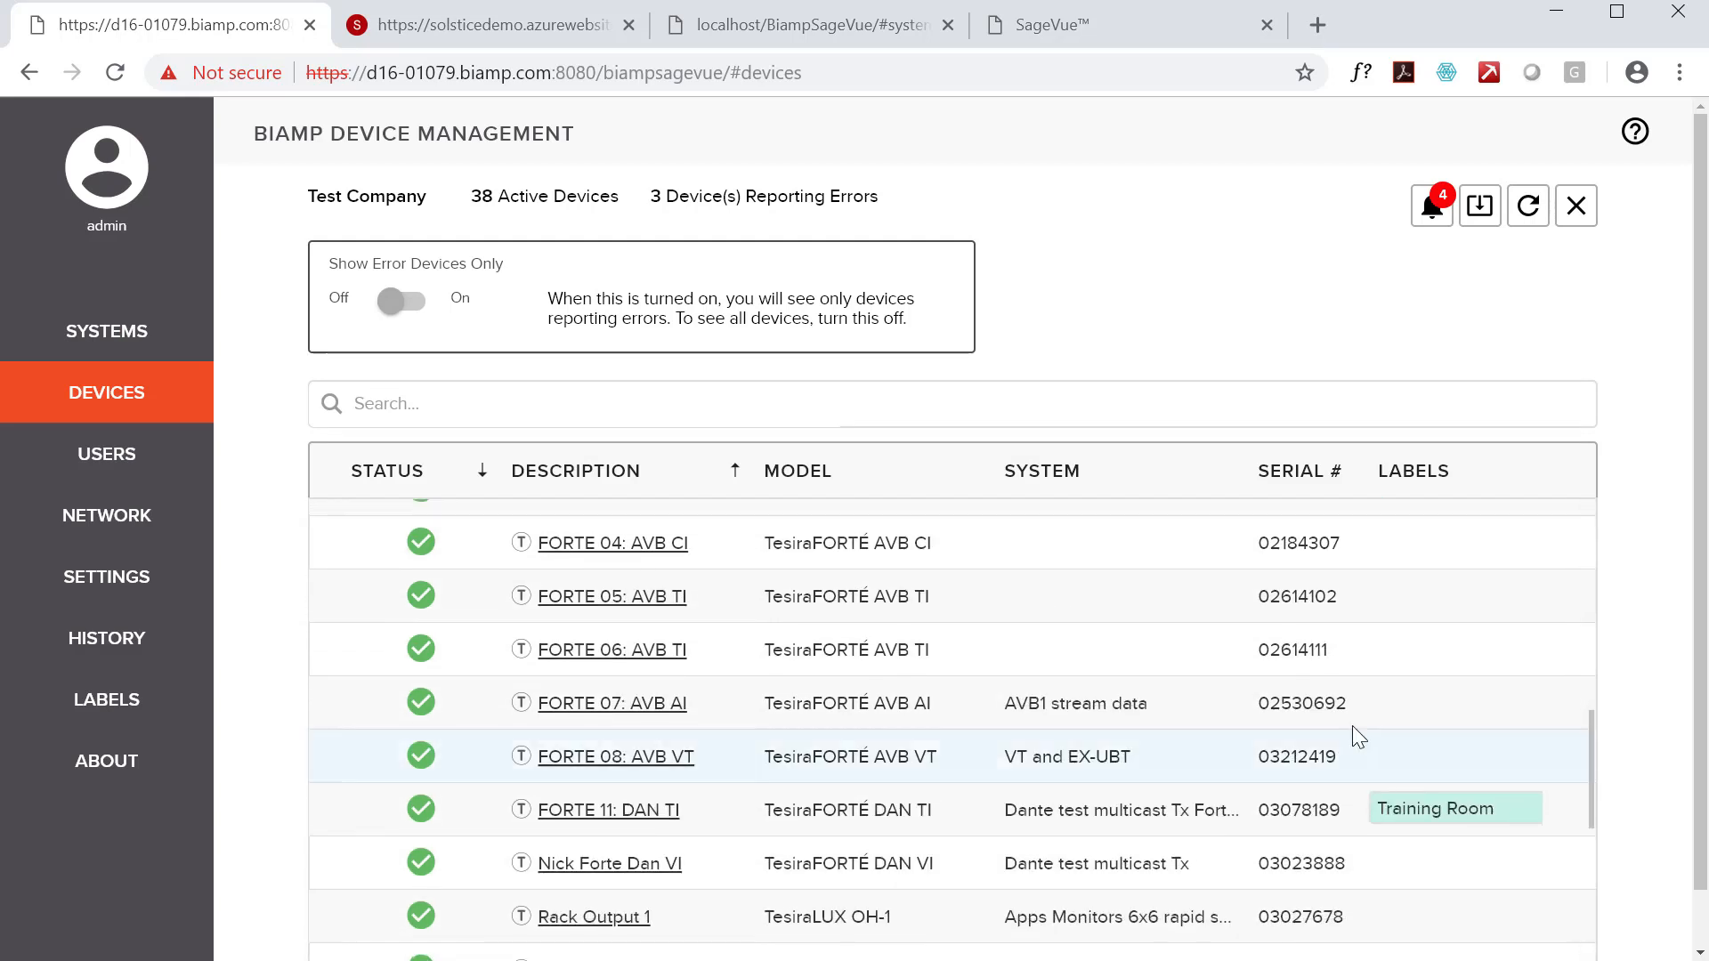
# Go to the FORTE 08: AVB VT device page showing firmware 3.7.0.17 and healthy status
pyautogui.click(616, 757)
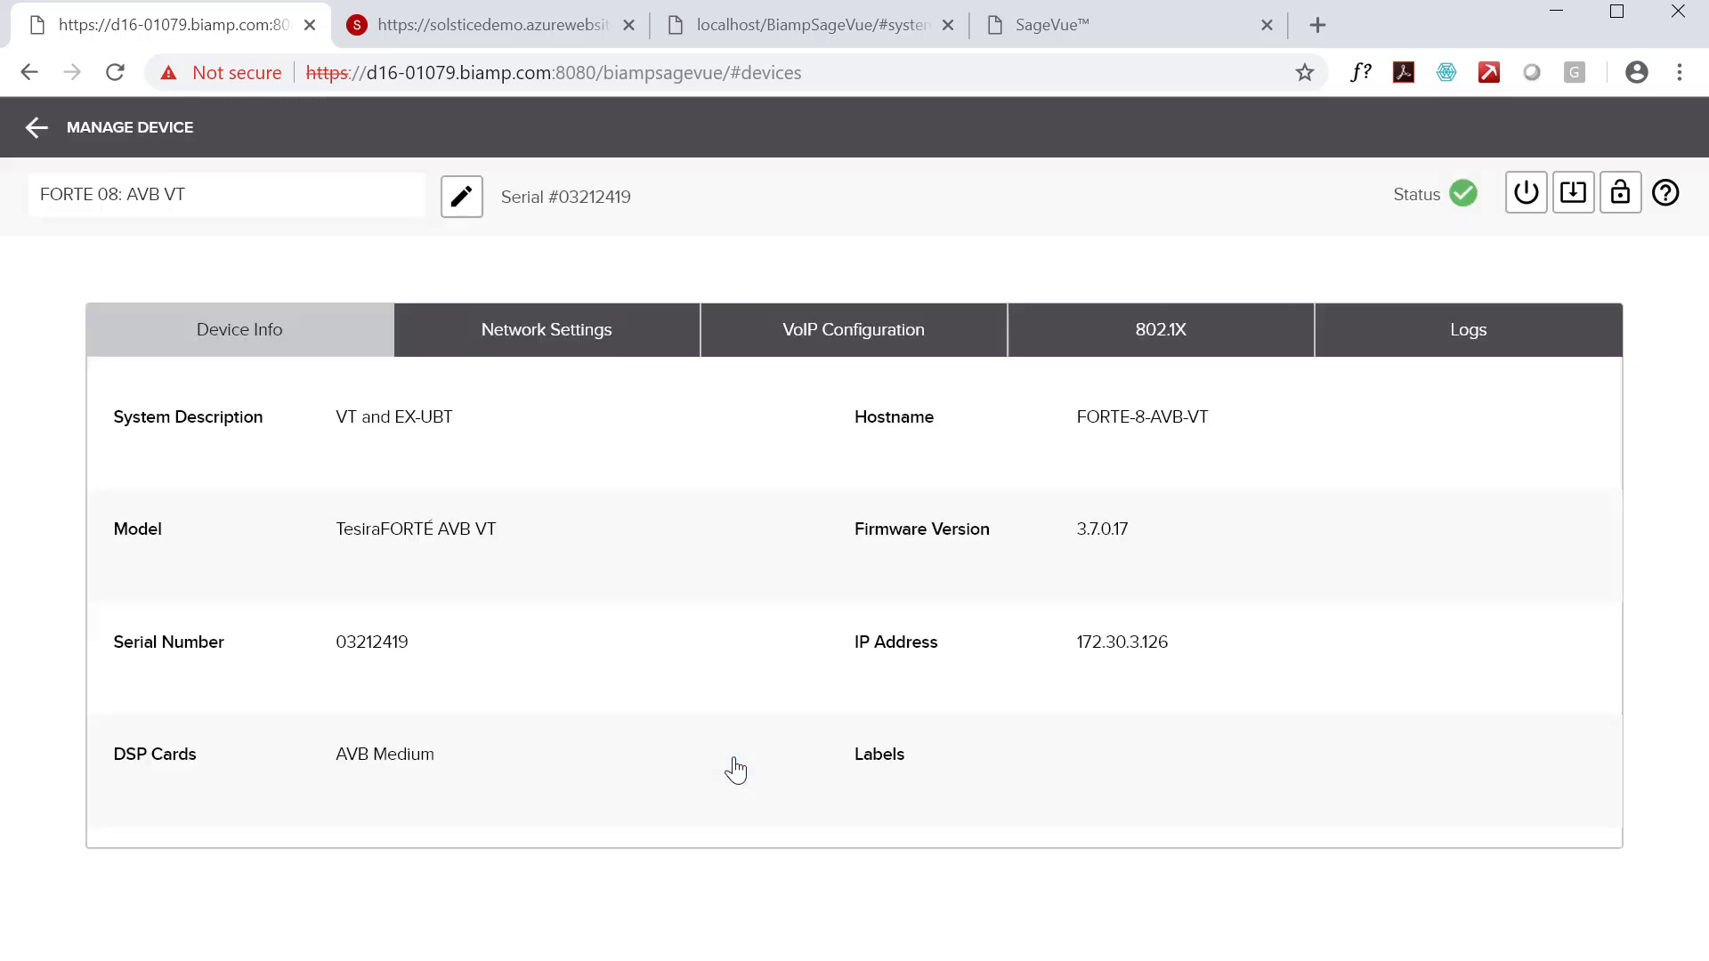
pyautogui.moveTo(761, 421)
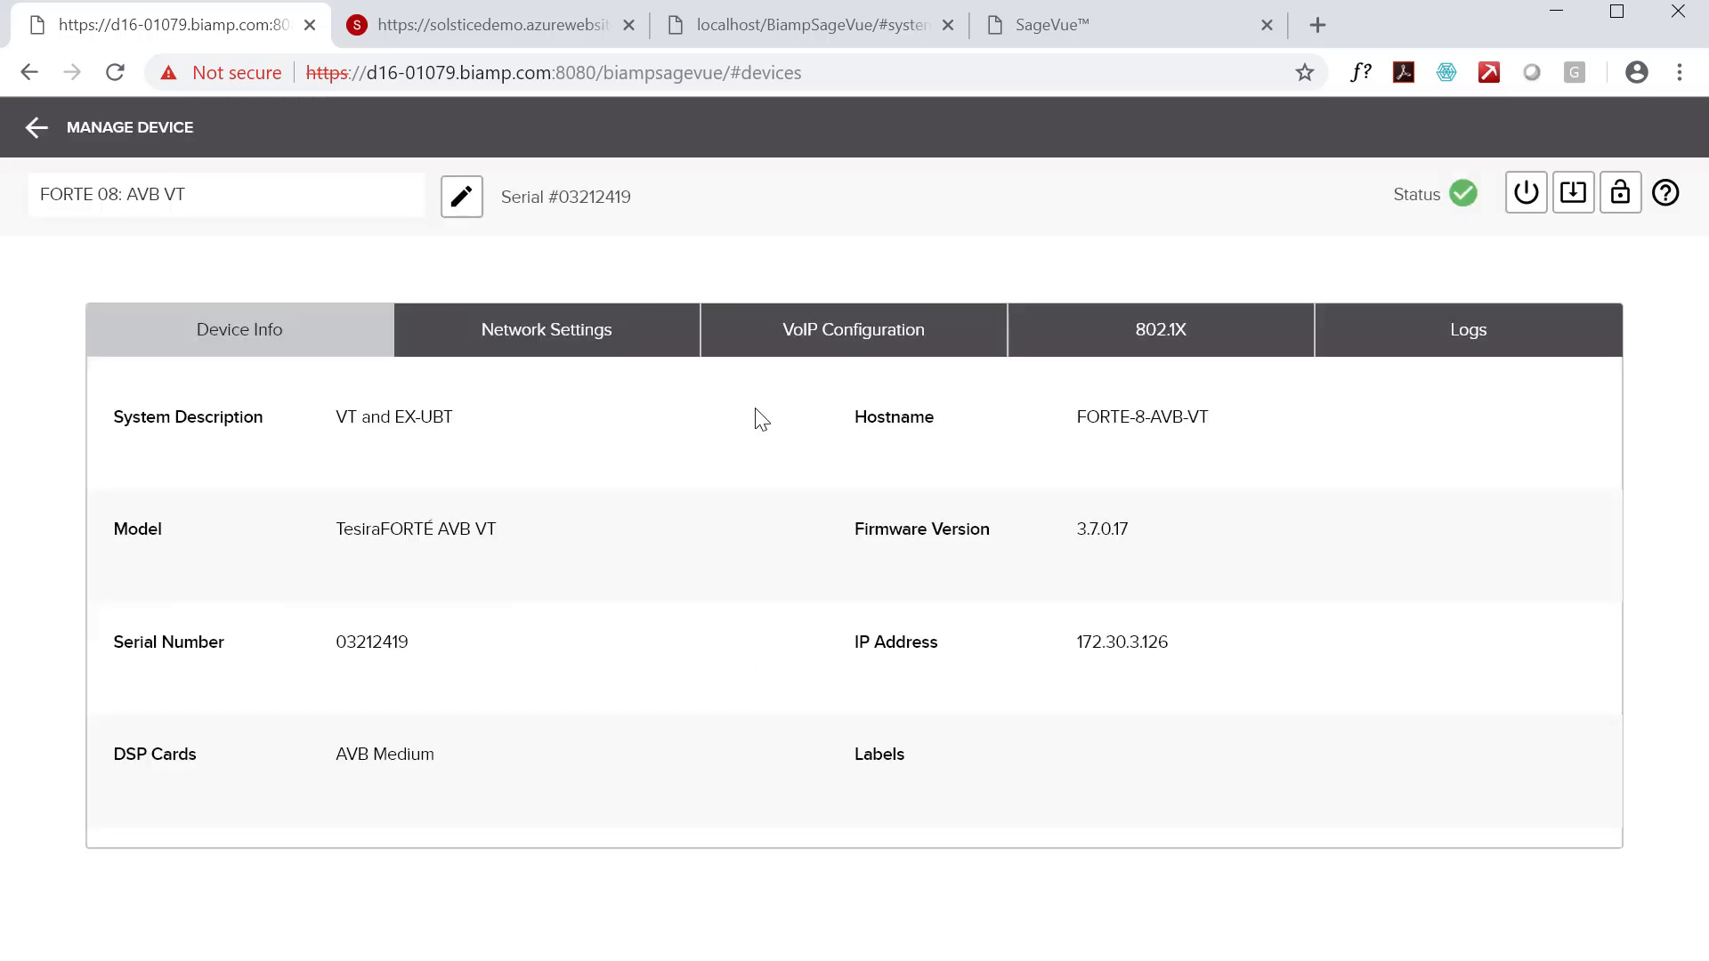
pyautogui.moveTo(859, 338)
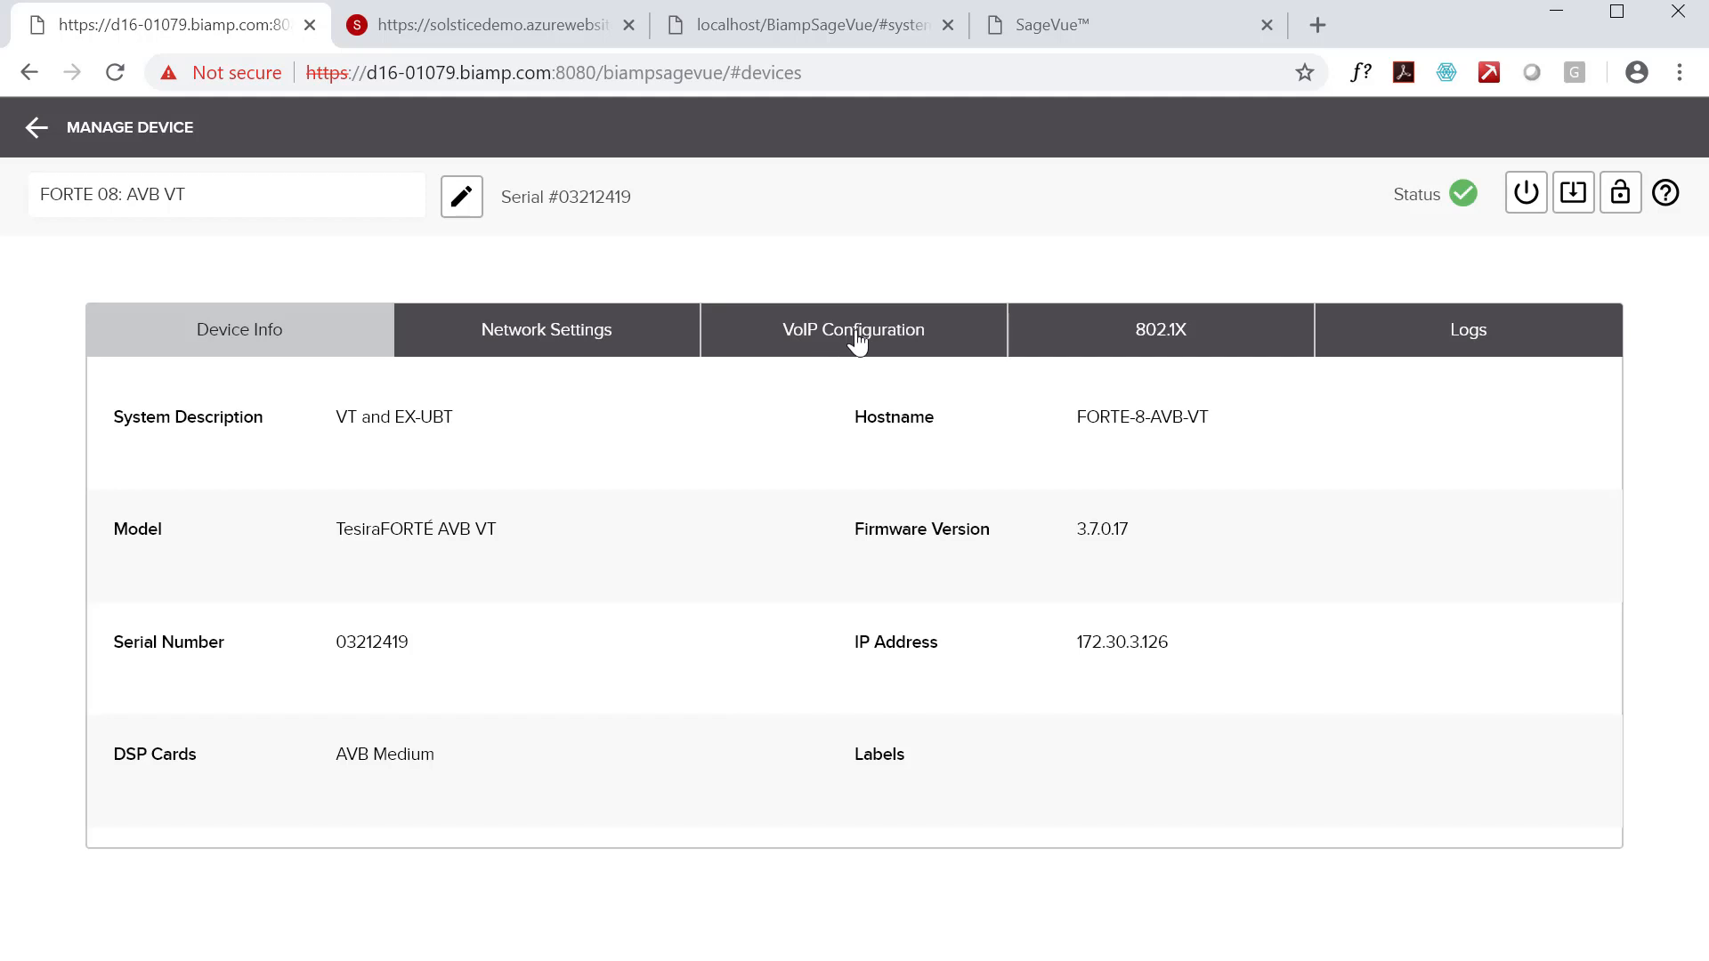
# Set 'Configure all VoIP cards' to On for Slot 8: SVC-2 and reveal the generic proxy 172.16.5.13:5060
pyautogui.click(853, 329)
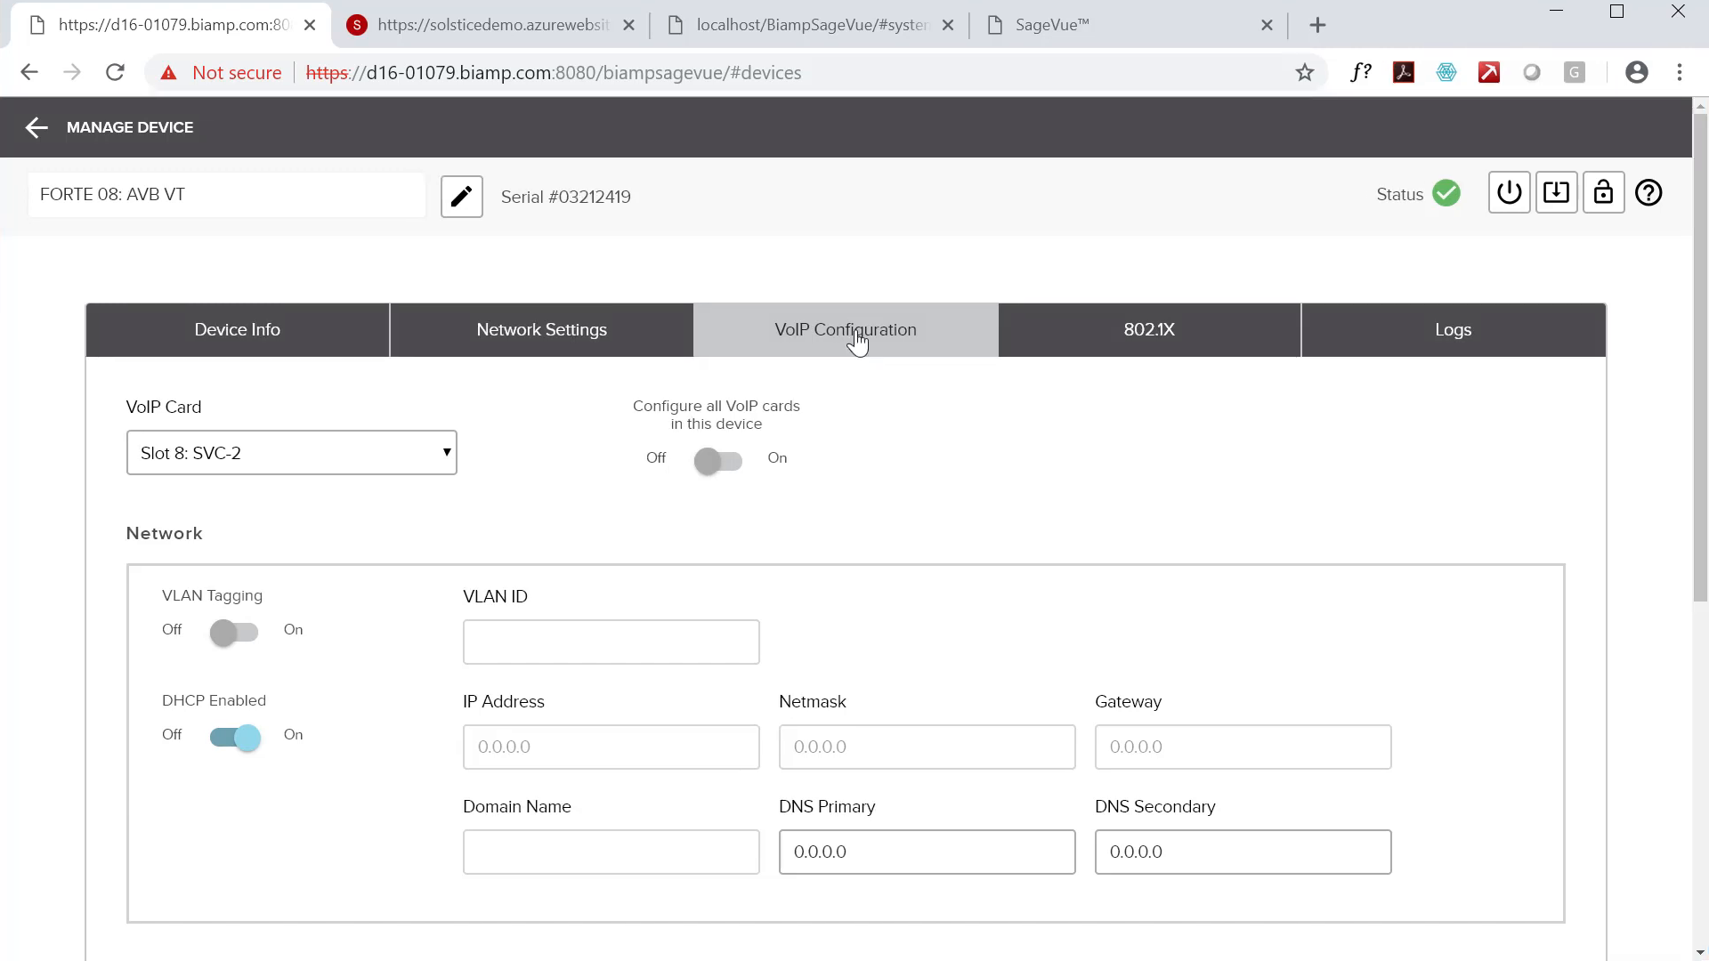
pyautogui.moveTo(445, 455)
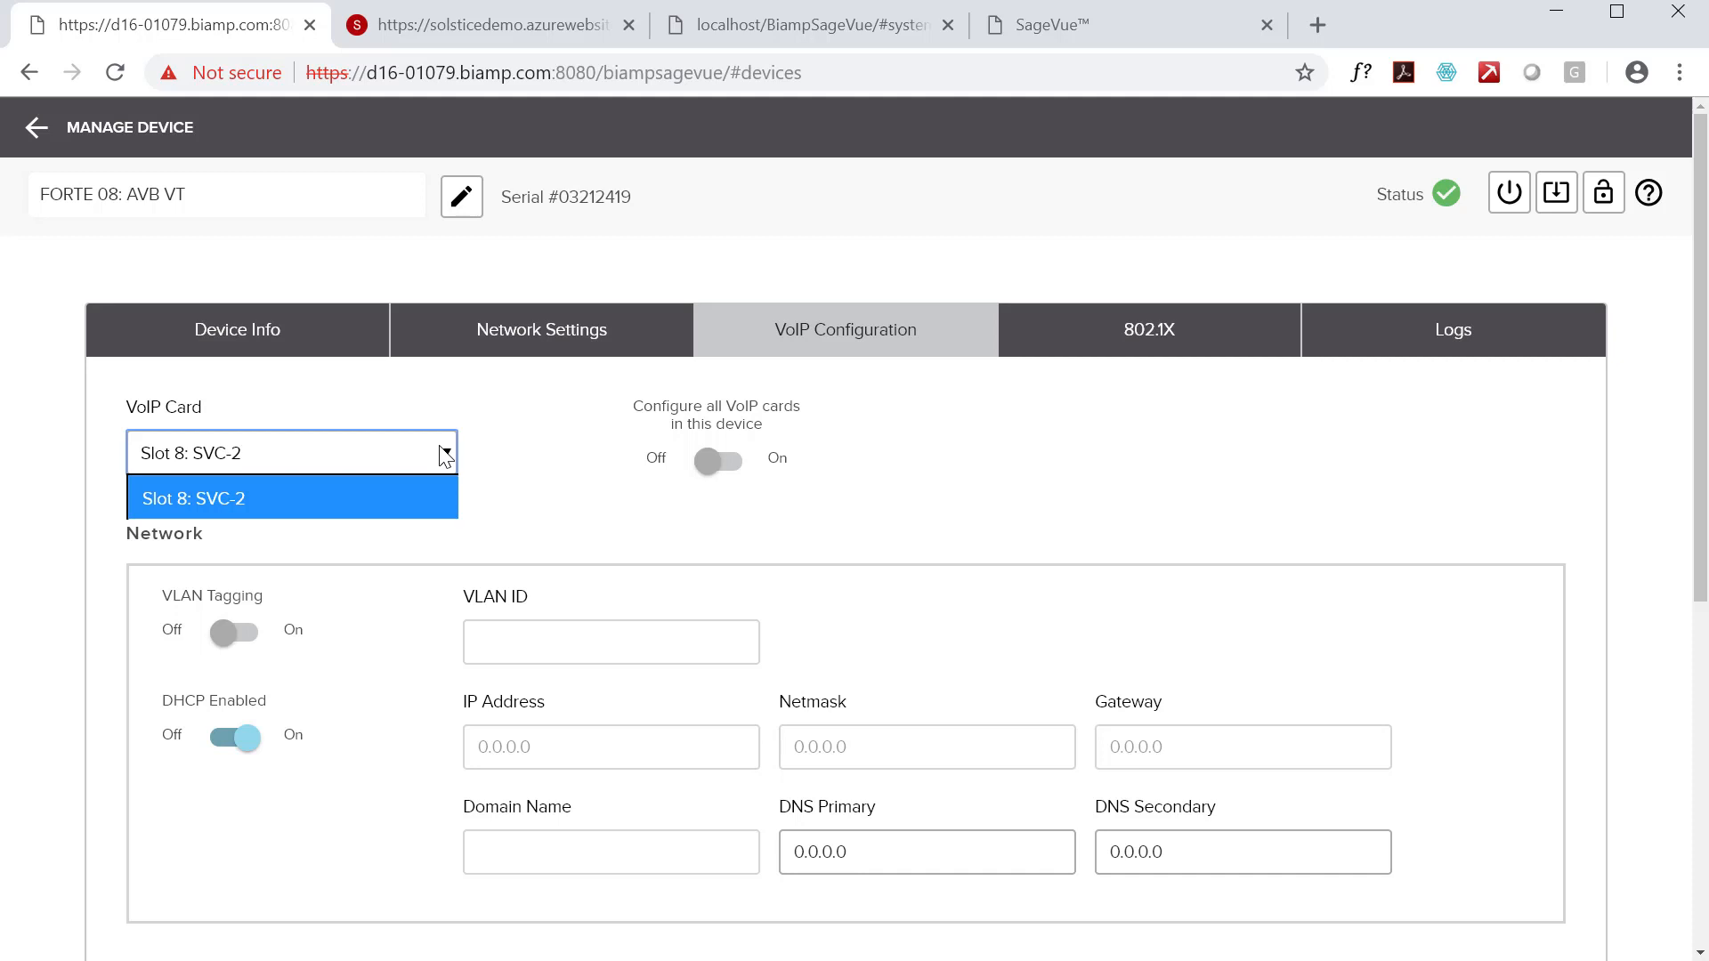
pyautogui.moveTo(596, 533)
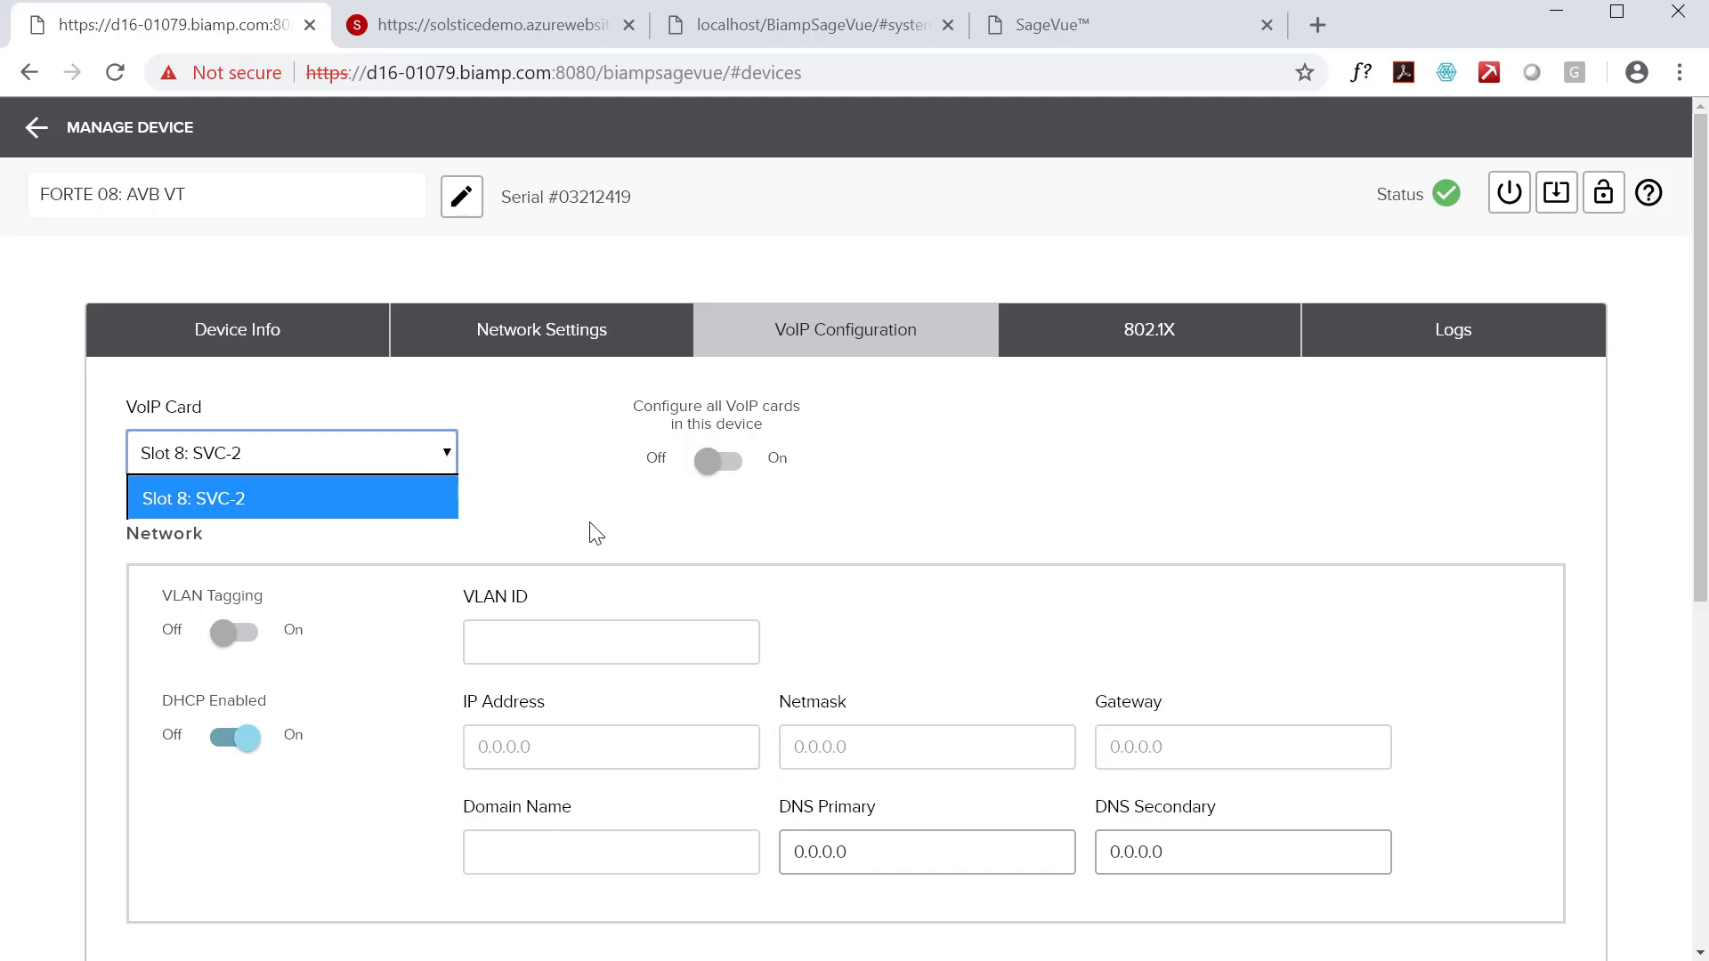
pyautogui.click(292, 498)
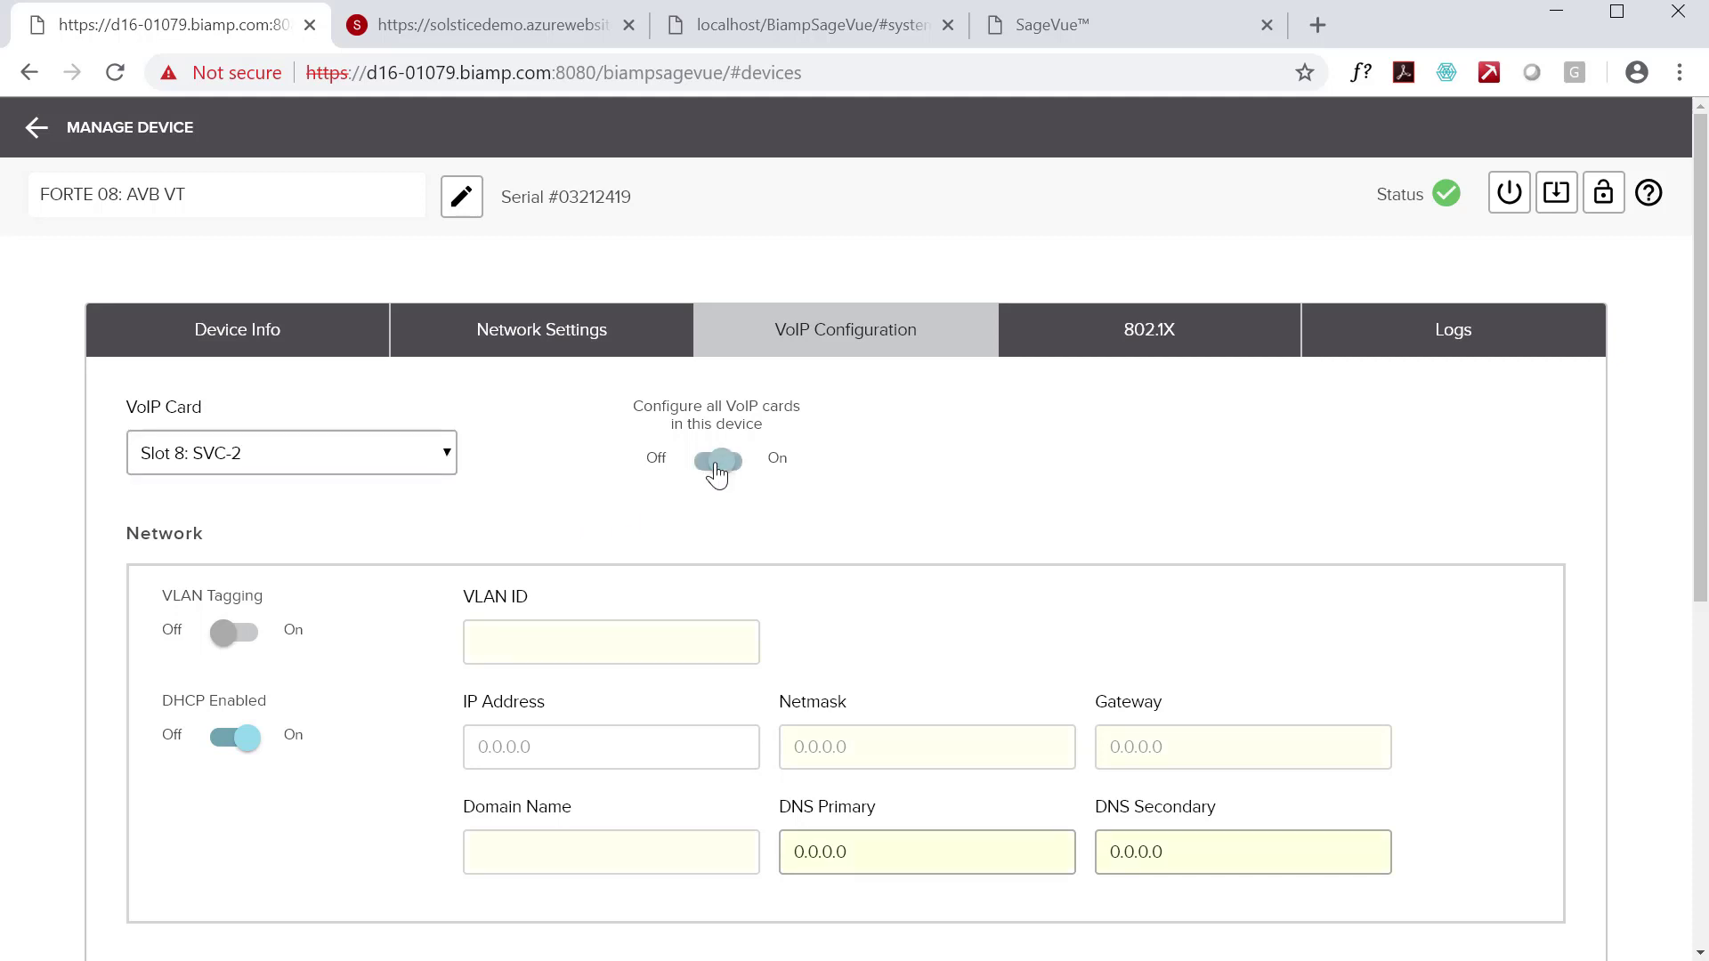
pyautogui.click(717, 458)
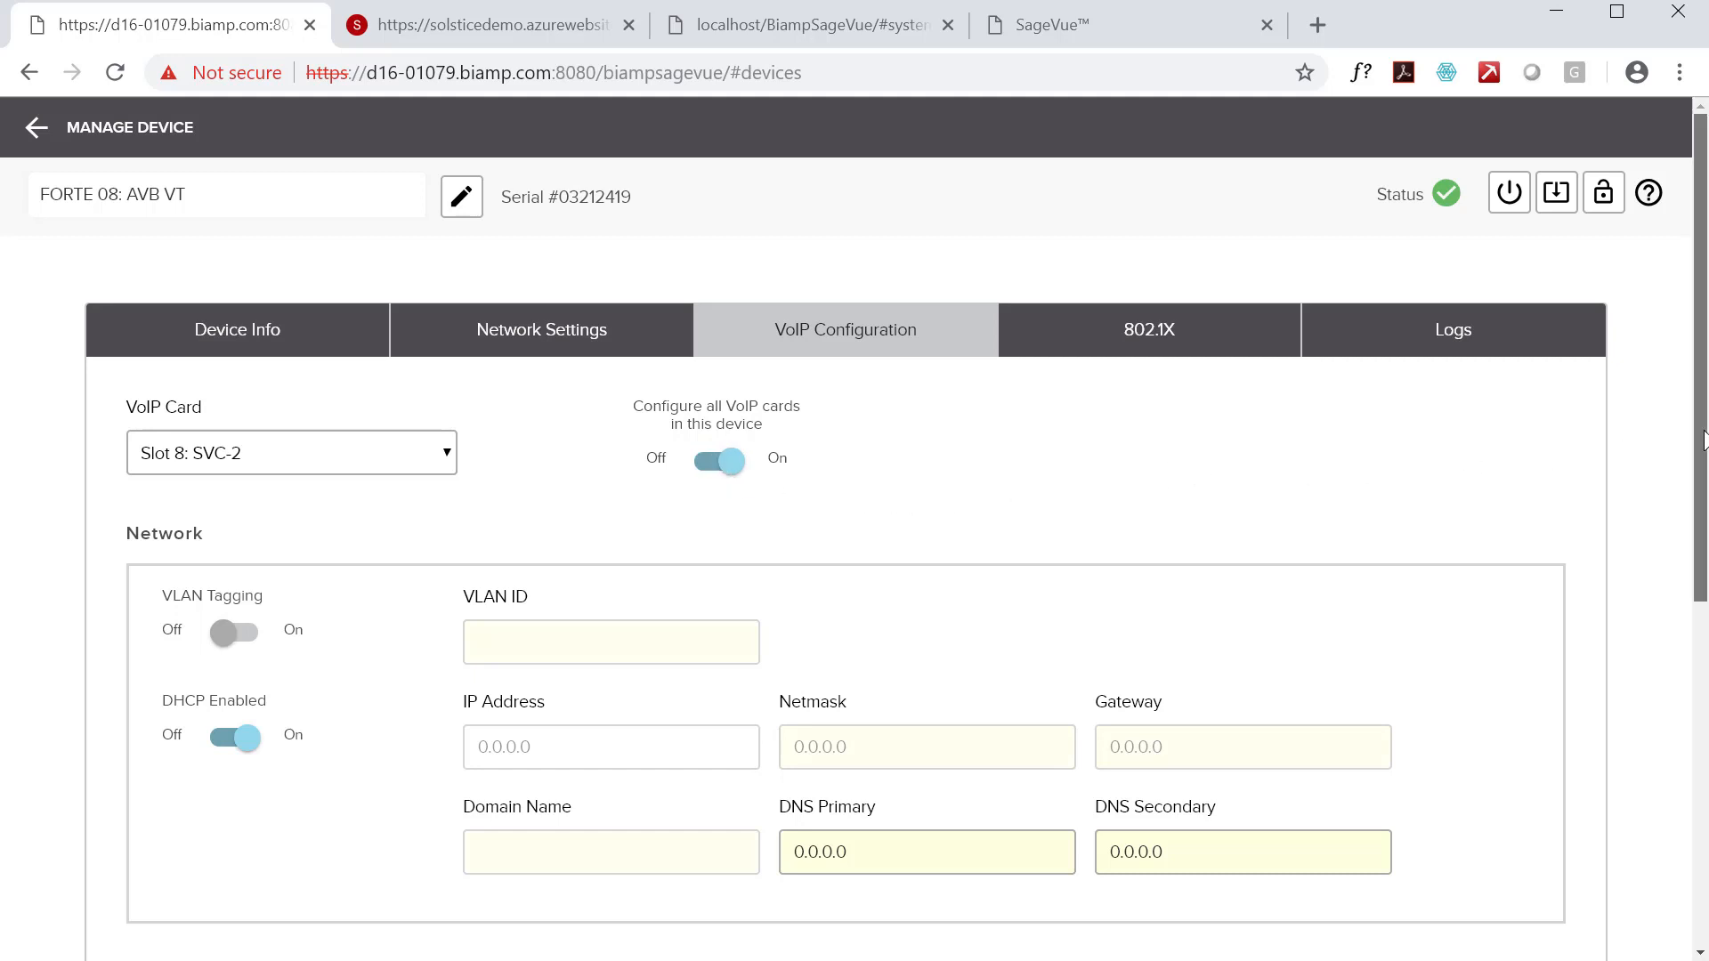
pyautogui.scroll(-3)
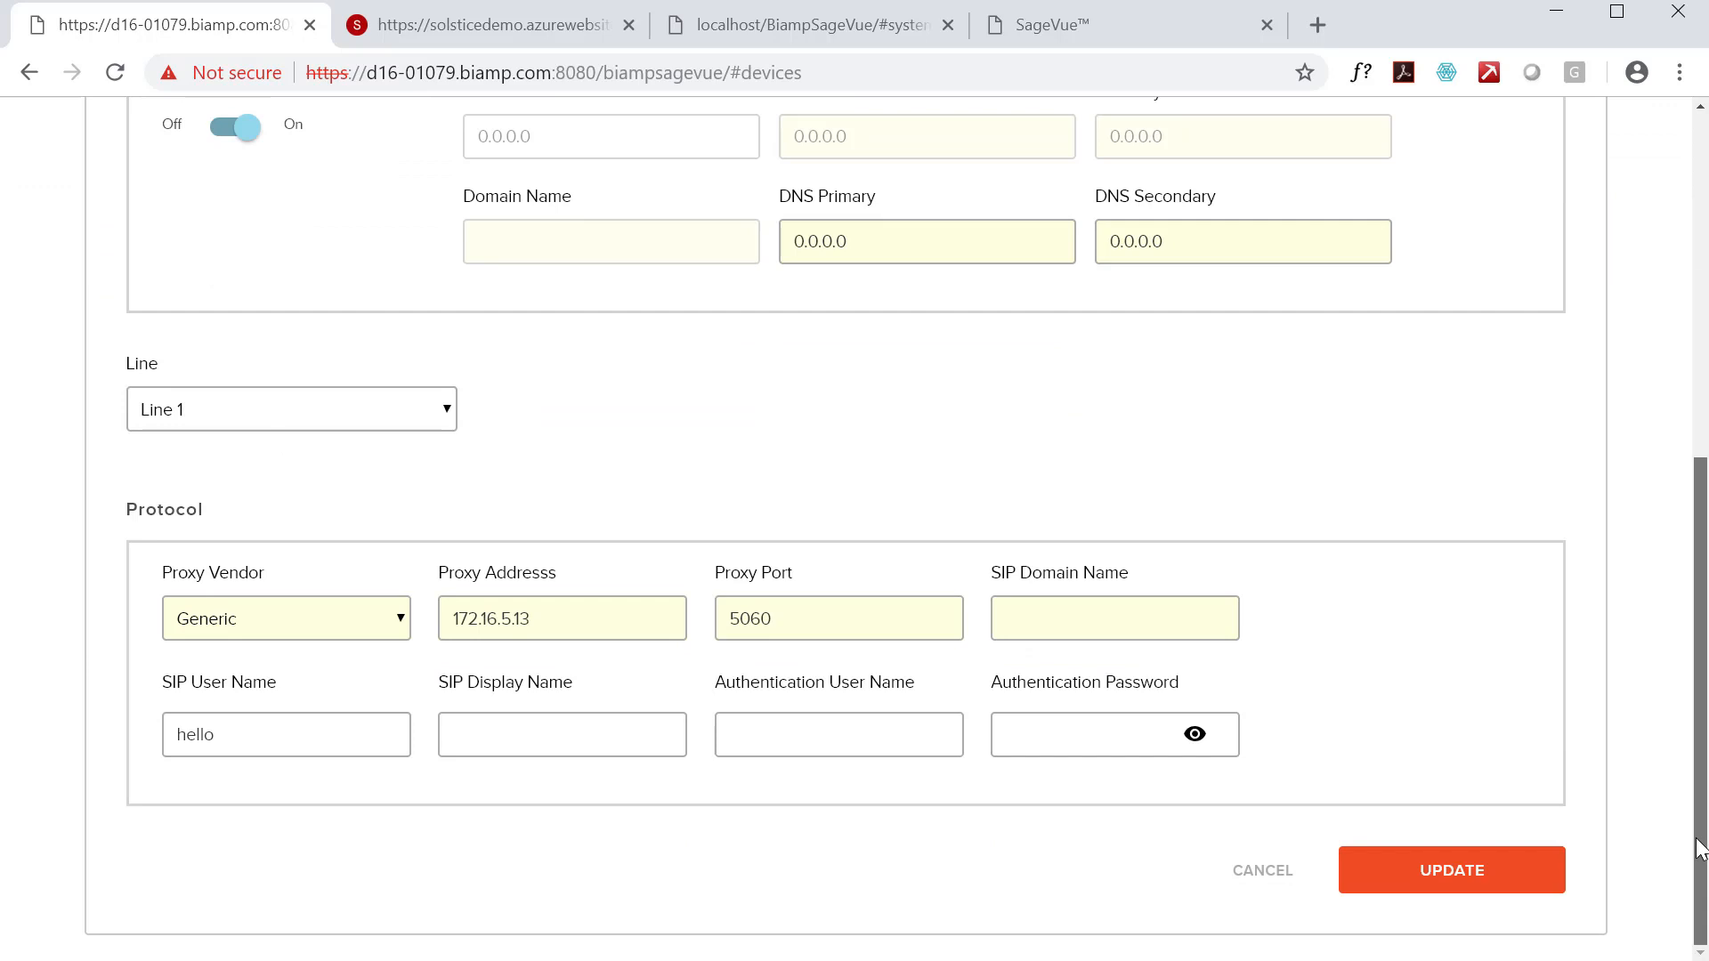
pyautogui.moveTo(388, 627)
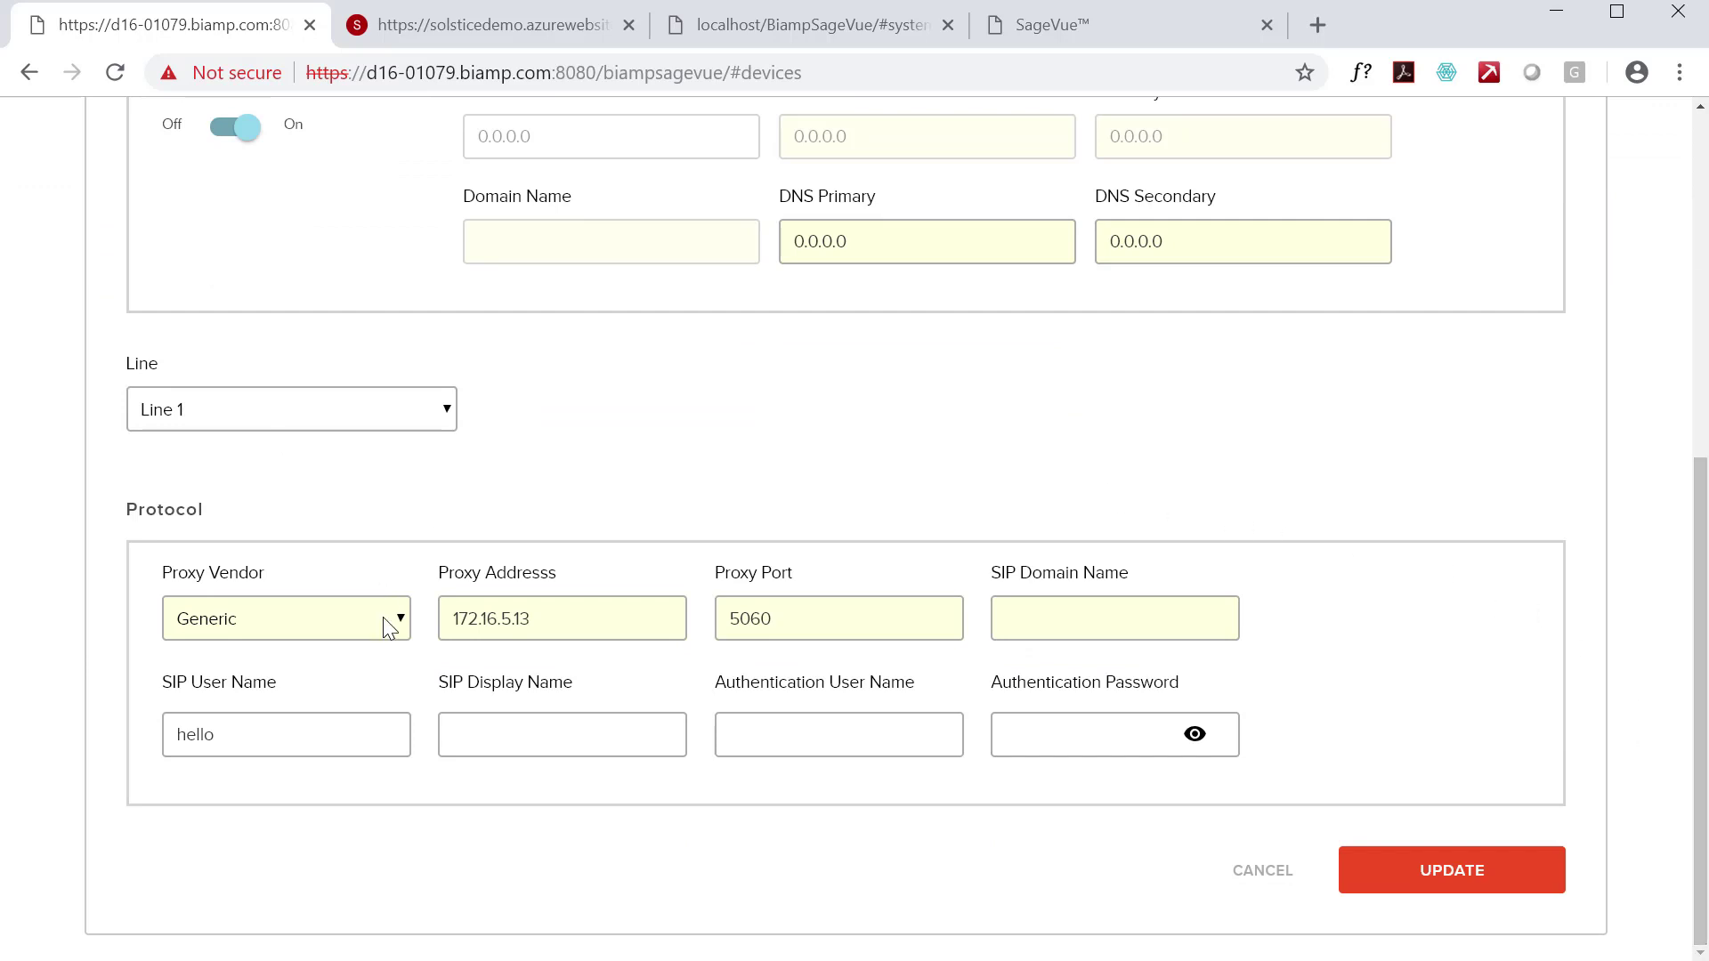